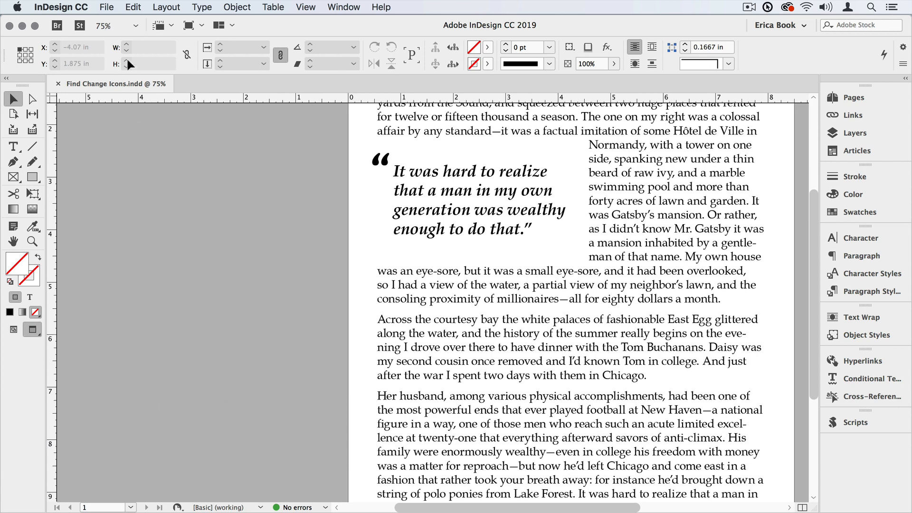
- Bring up Find/Change from the Edit menu, glance at the GREP options, and return to Text search
{"action": "left_click", "coordinate": [133, 7]}
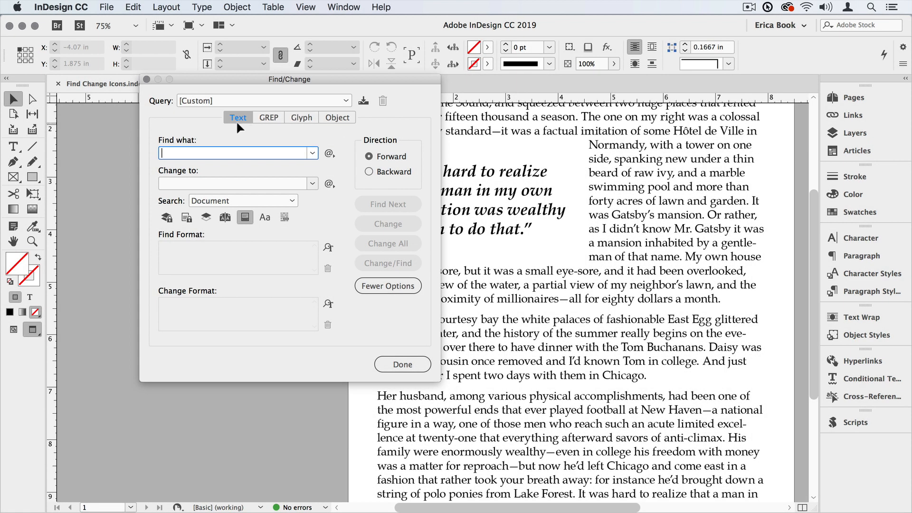
{"action": "mouse_move", "coordinate": [269, 121]}
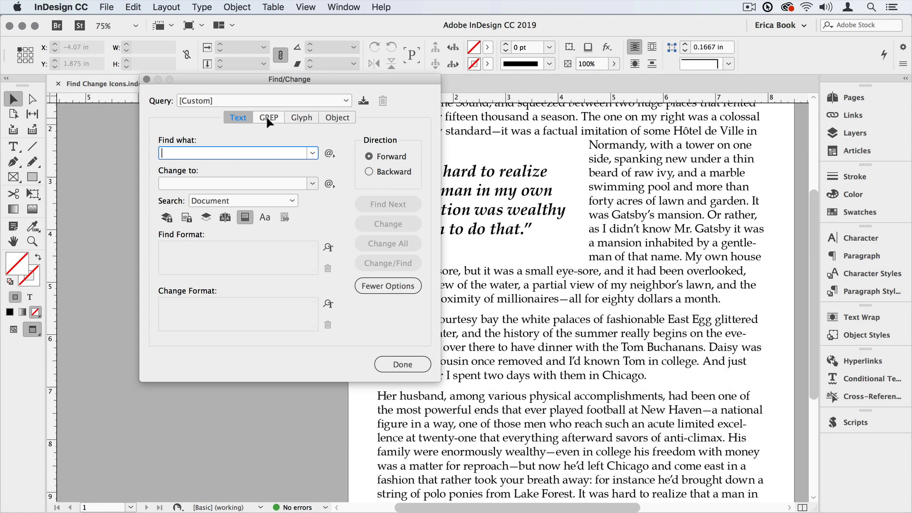
{"action": "left_click", "coordinate": [268, 117]}
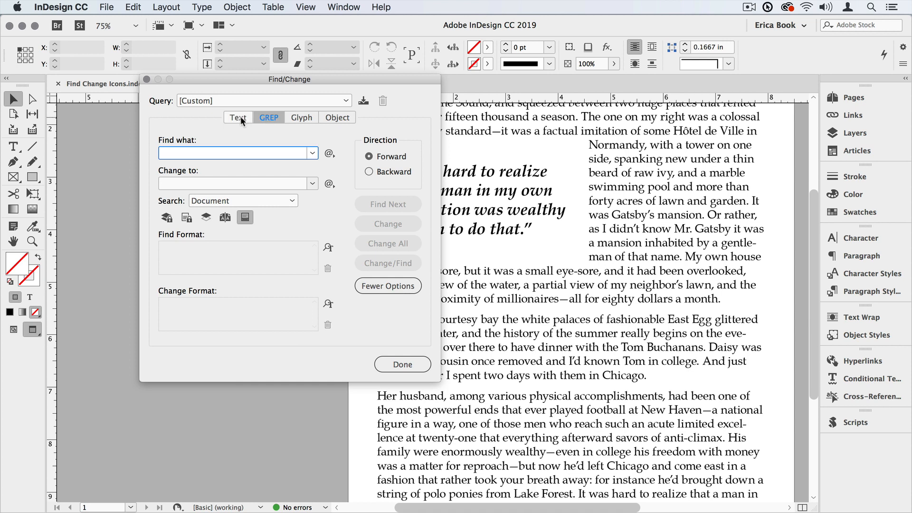
{"action": "left_click", "coordinate": [237, 118]}
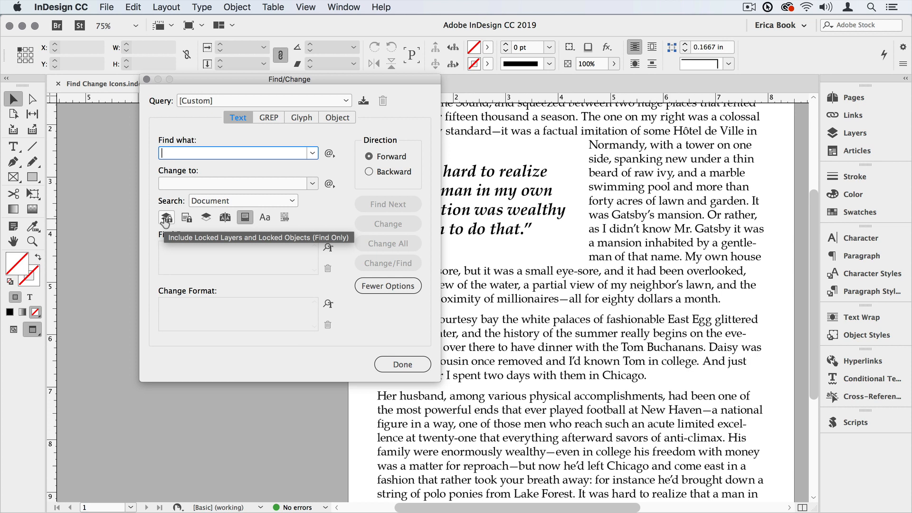
- Turn on Include Locked Layers and Locked Objects for the text search
{"action": "left_click", "coordinate": [233, 152]}
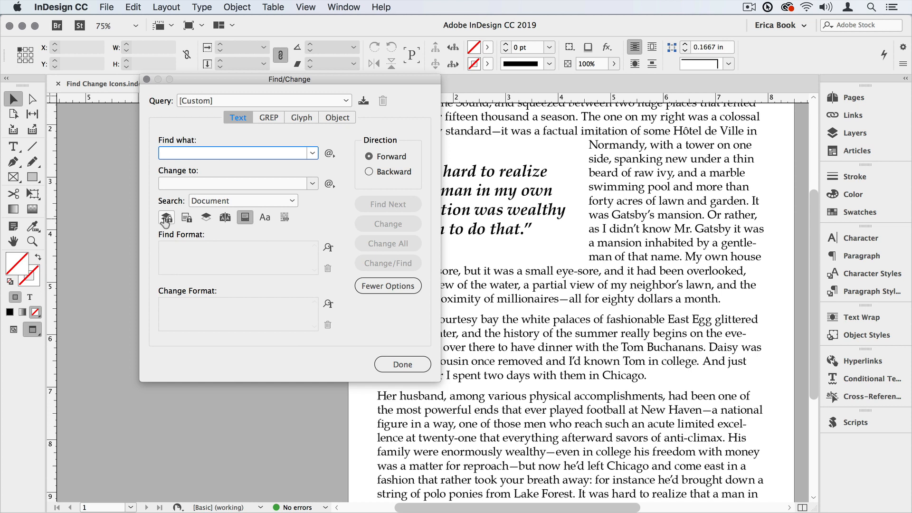
{"action": "left_click", "coordinate": [238, 152]}
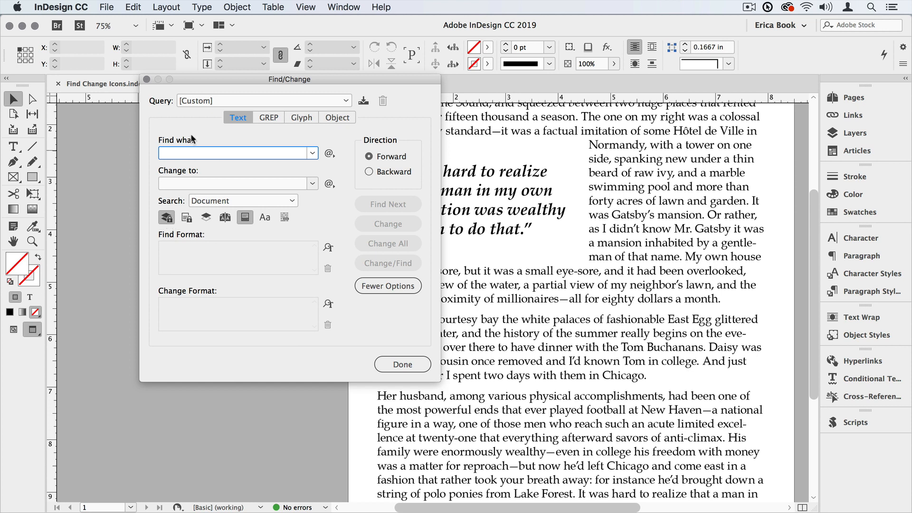
- Move Find/Change aside and expand the locked Pull Quotes layer in the Layers panel
{"action": "left_click_drag", "start_coordinate": [289, 79], "coordinate": [219, 80]}
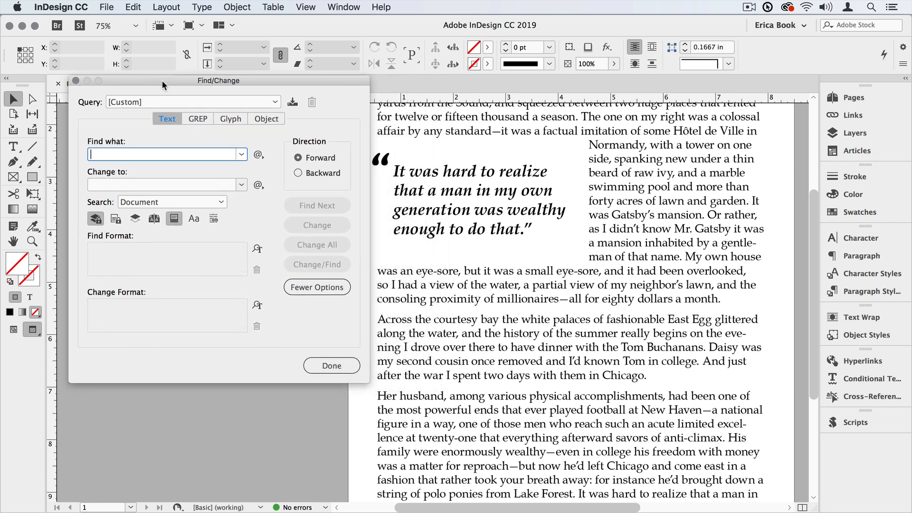
{"action": "left_click", "coordinate": [856, 133]}
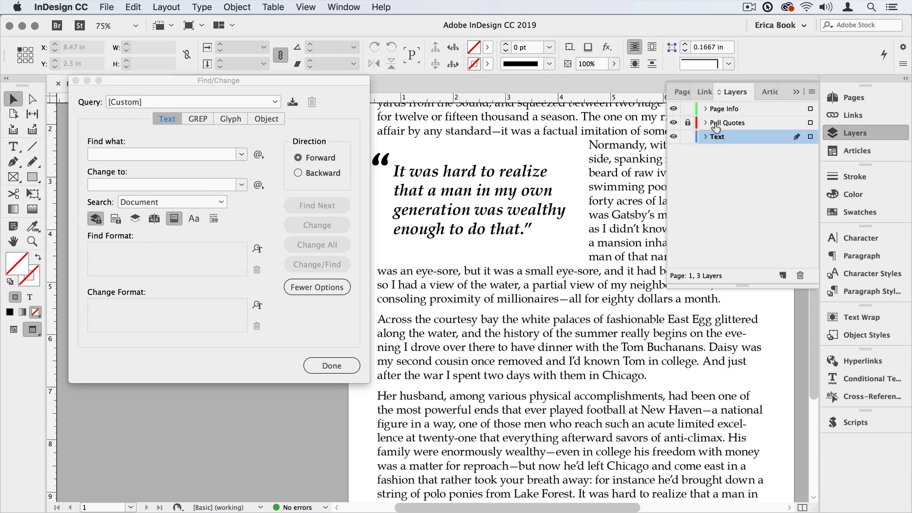
{"action": "left_click", "coordinate": [704, 123]}
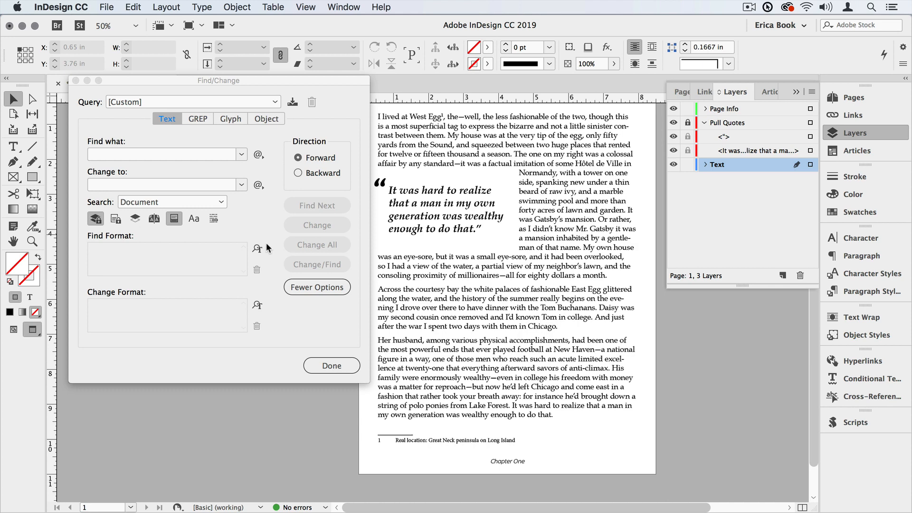
{"action": "mouse_move", "coordinate": [95, 218]}
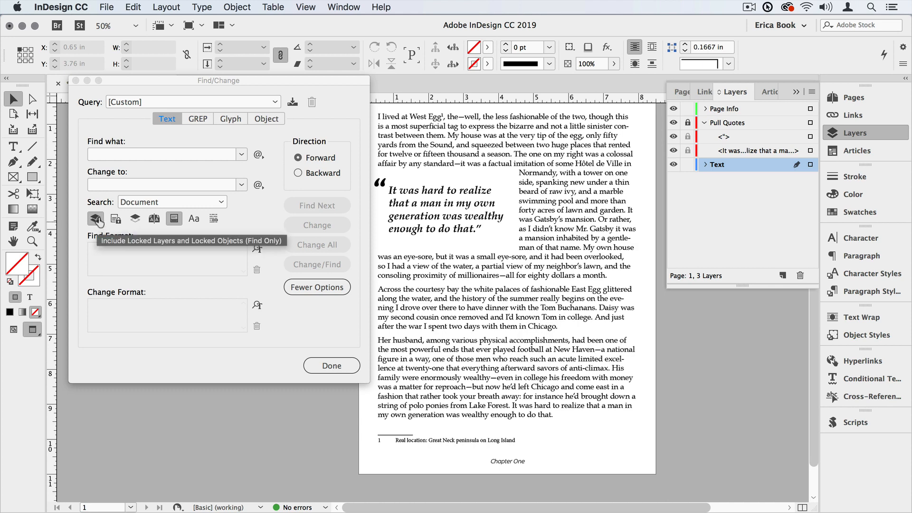
- Search for 'wealthy' through its matches, suppressing the locked-object warning, until the search completes
{"action": "type", "text": "wealthy"}
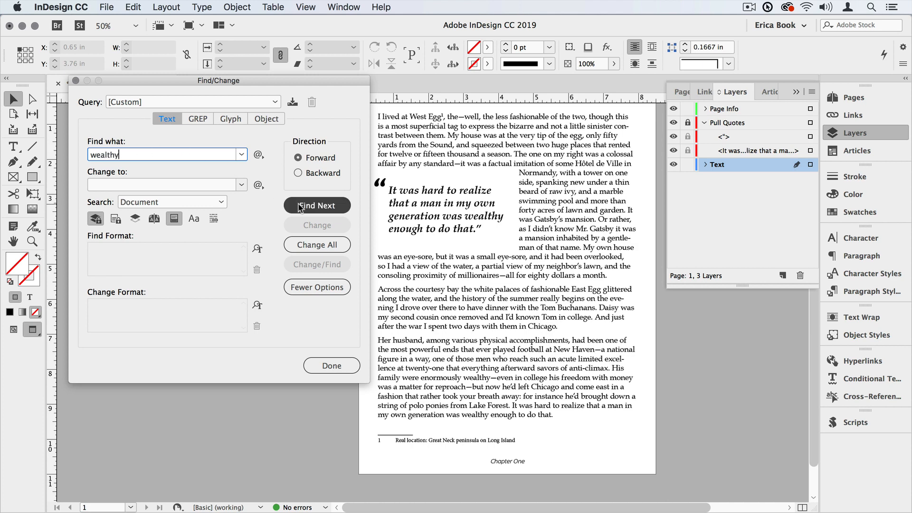
{"action": "left_click", "coordinate": [317, 205]}
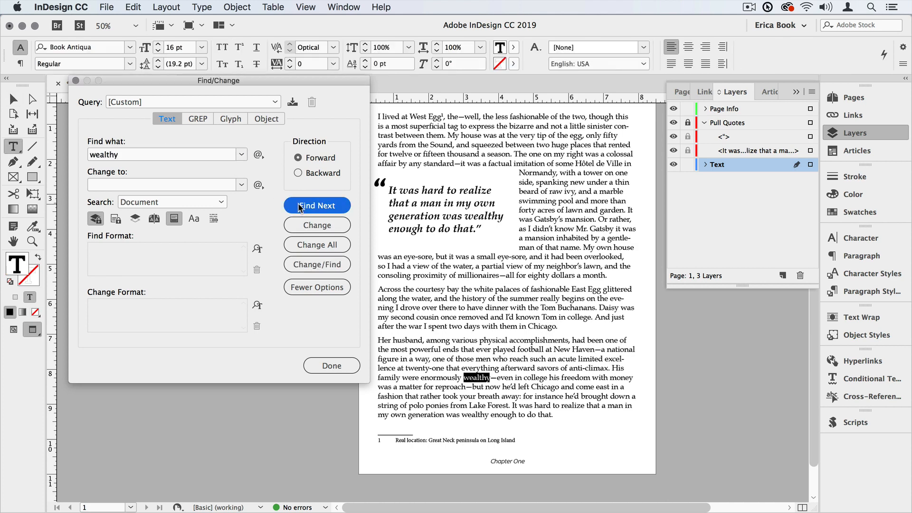
{"action": "left_click", "coordinate": [317, 205]}
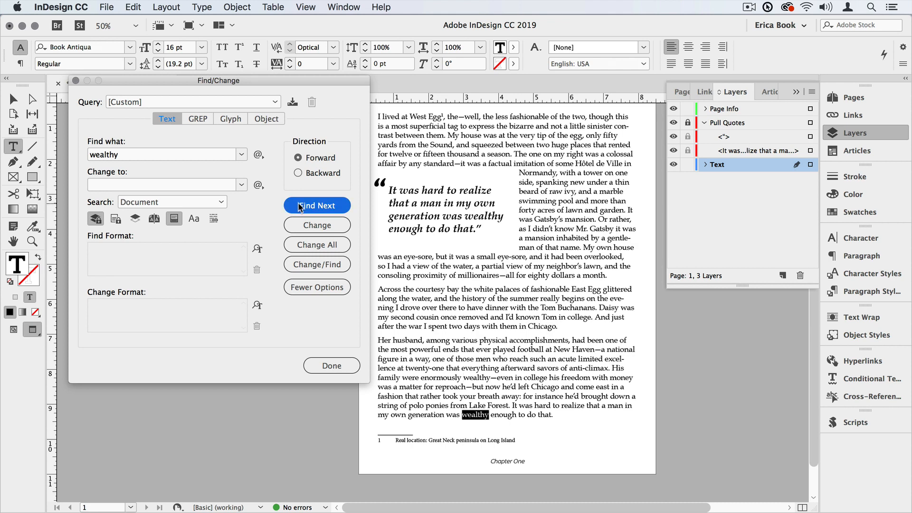
{"action": "left_click", "coordinate": [317, 206]}
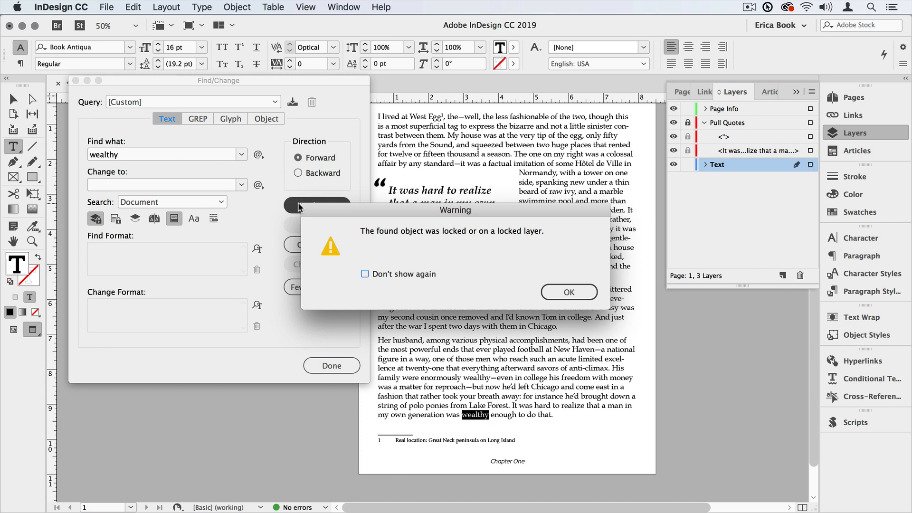
{"action": "mouse_move", "coordinate": [365, 281]}
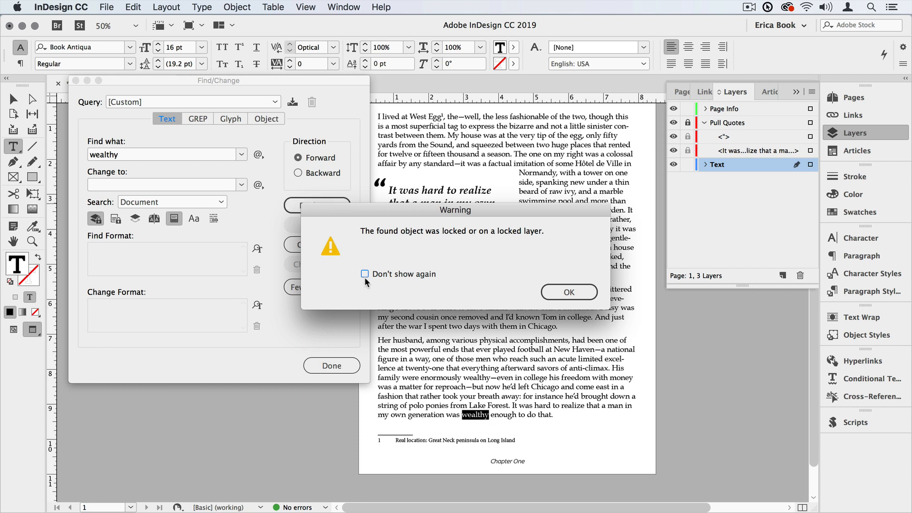
{"action": "left_click", "coordinate": [365, 274]}
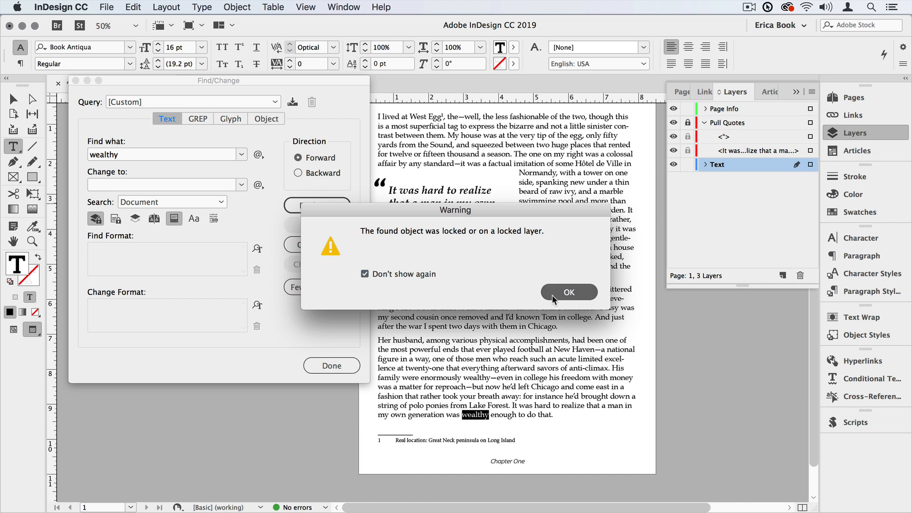
{"action": "left_click", "coordinate": [569, 291]}
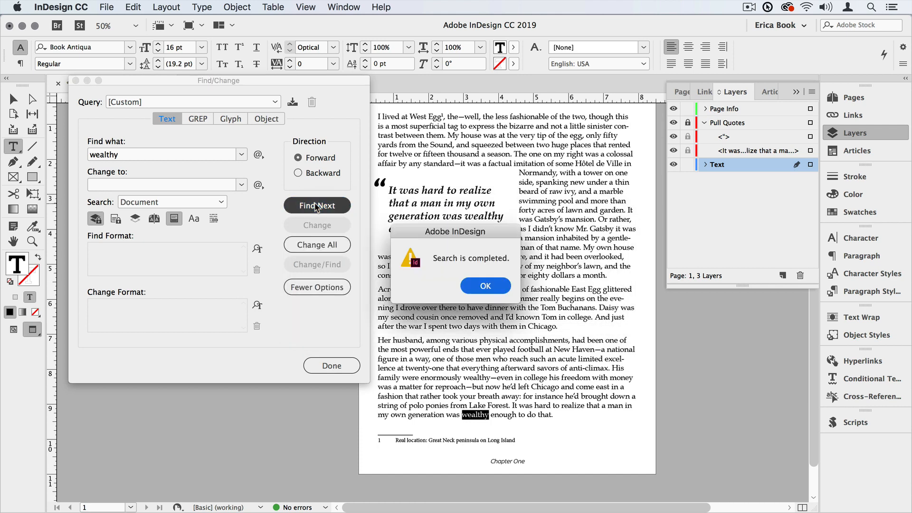
{"action": "left_click", "coordinate": [486, 286]}
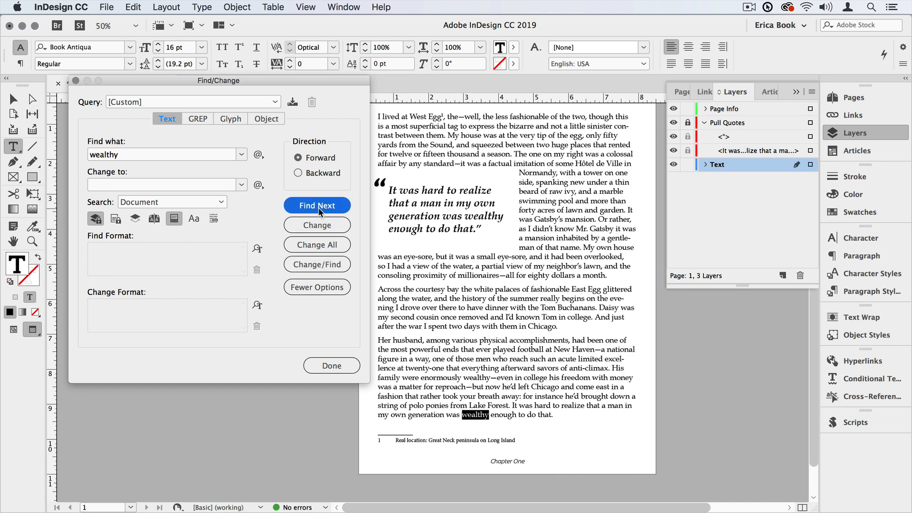
- Run the 'wealthy' search again, stepping through the matches including the locked pull quote
{"action": "left_click", "coordinate": [317, 205]}
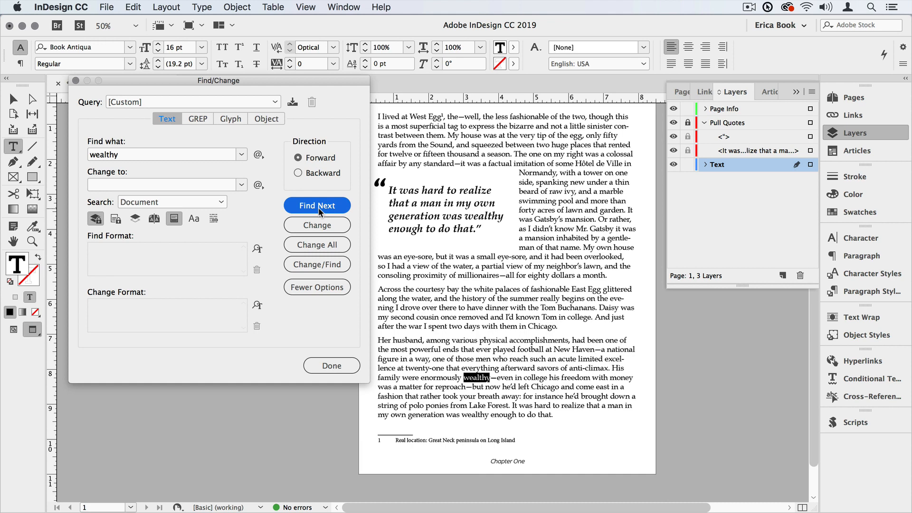
{"action": "left_click", "coordinate": [317, 205]}
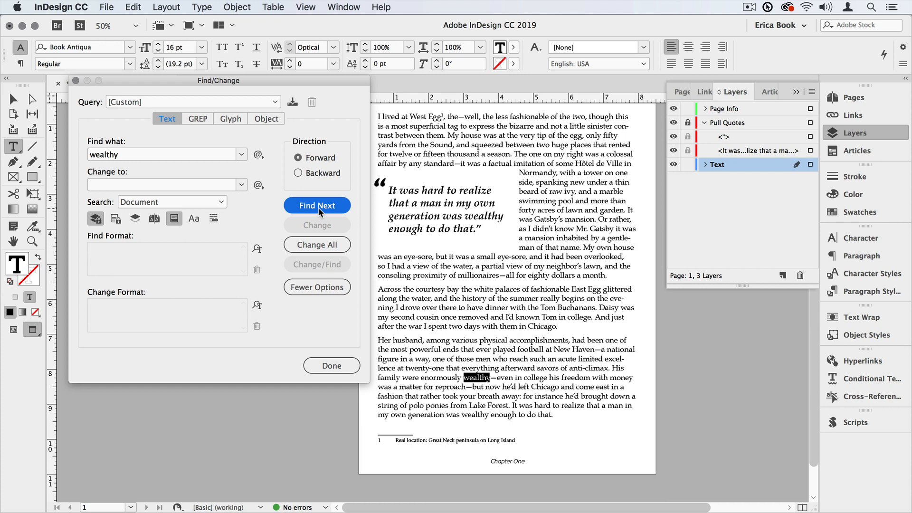
{"action": "left_click", "coordinate": [317, 205]}
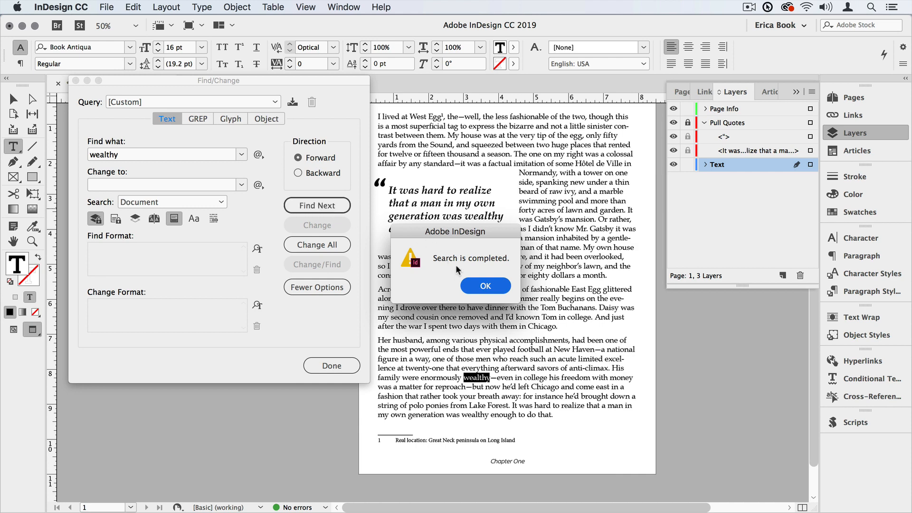
- Dismiss the Search is completed notice, keeping the 'wealthy' query
{"action": "left_click", "coordinate": [486, 286]}
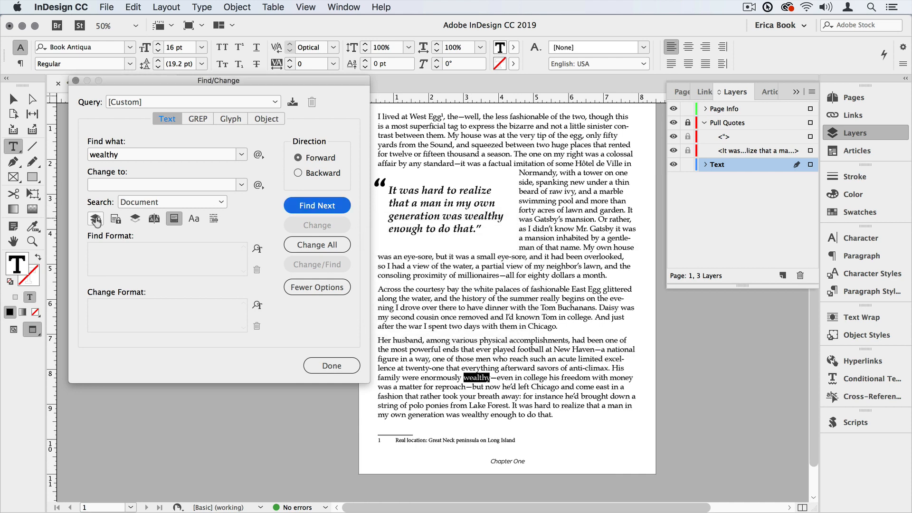
{"action": "mouse_move", "coordinate": [115, 219]}
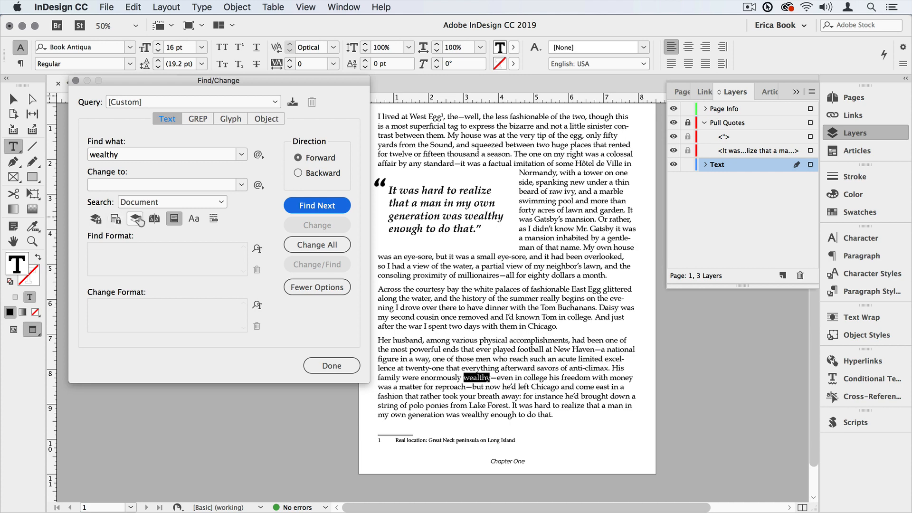
{"action": "mouse_move", "coordinate": [136, 218]}
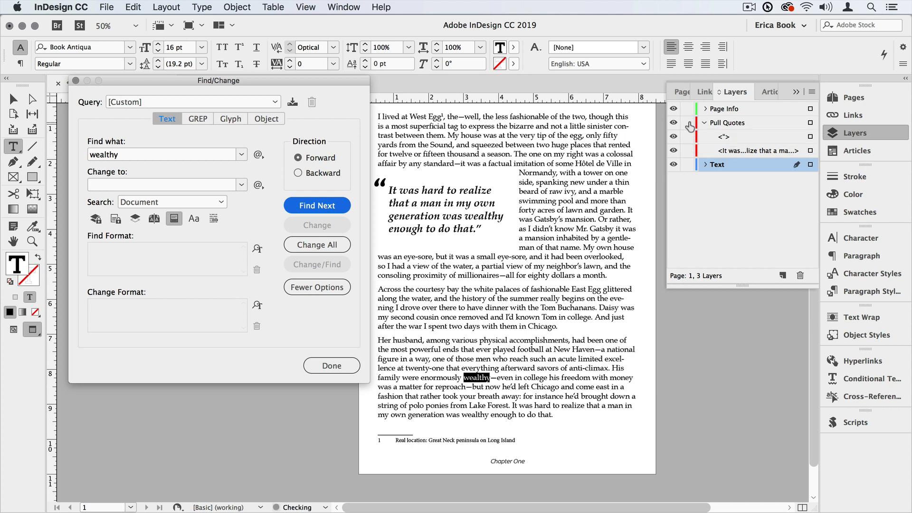
- Hide the Pull Quotes layer, find 'wealthy' in its hidden item, exclude hidden layers, and enter 'chap'
{"action": "left_click", "coordinate": [674, 122]}
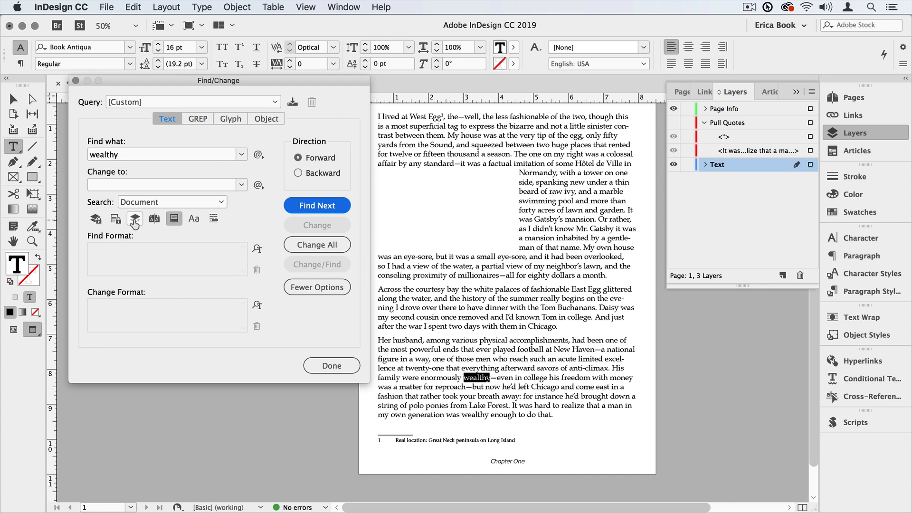
{"action": "mouse_move", "coordinate": [134, 220]}
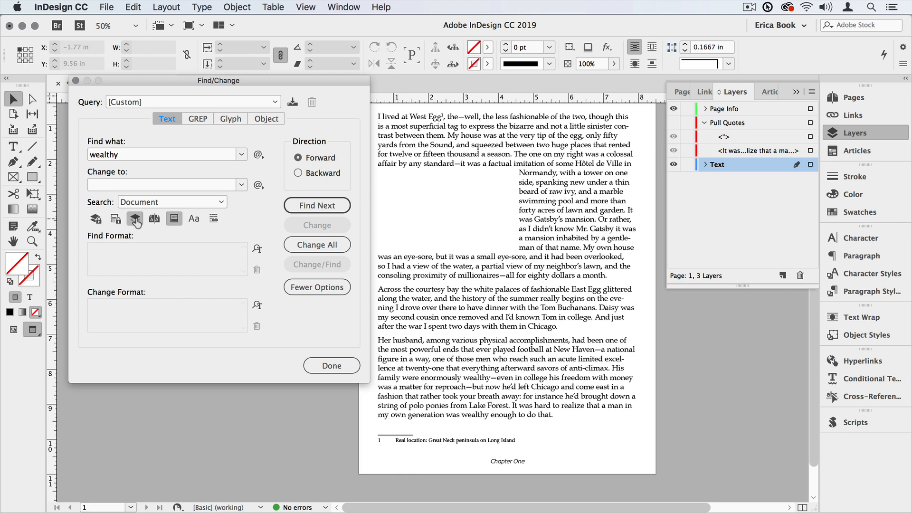
{"action": "left_click", "coordinate": [317, 206]}
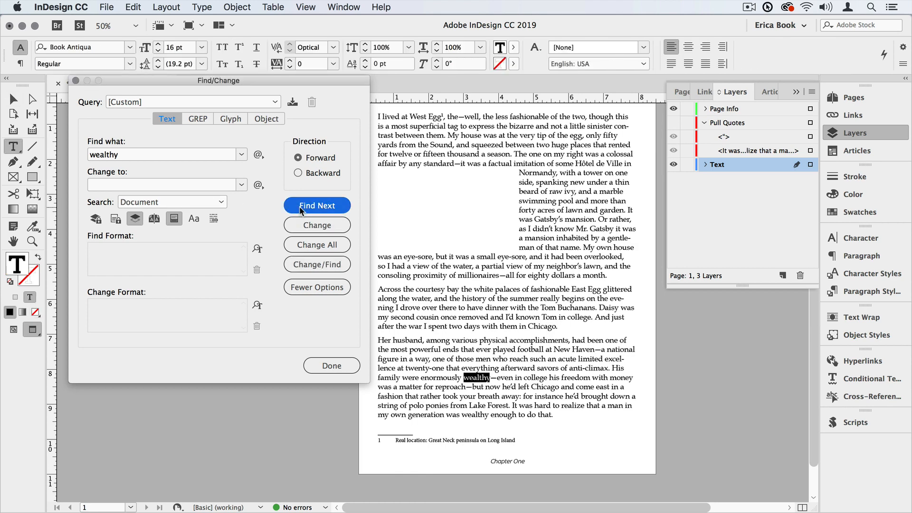
{"action": "left_click", "coordinate": [317, 206]}
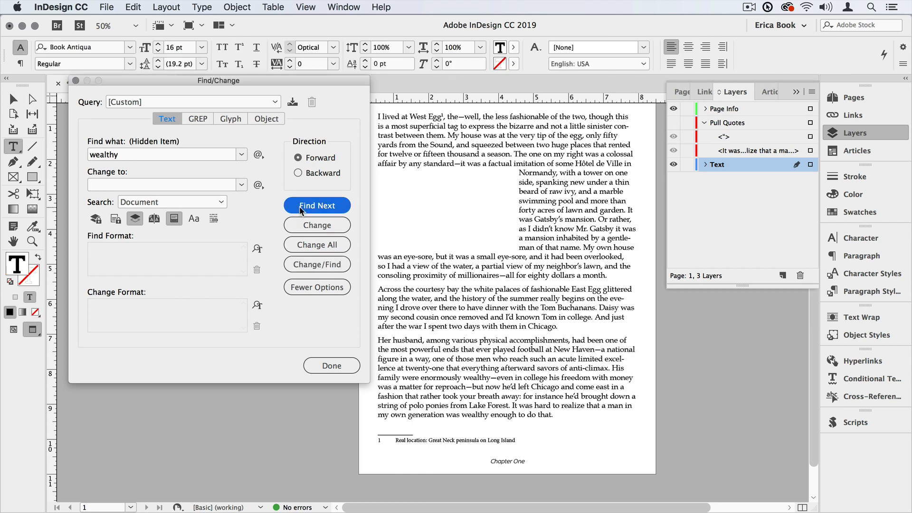
{"action": "left_click", "coordinate": [316, 205]}
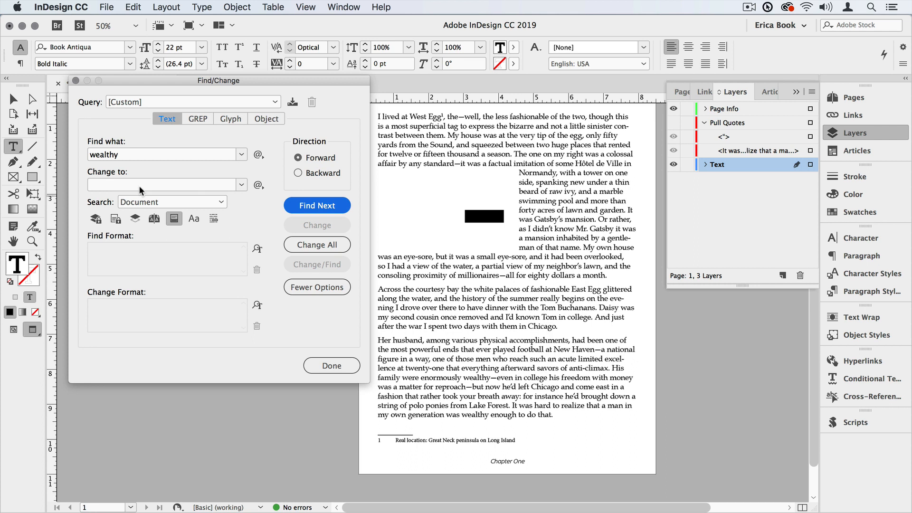
{"action": "type", "text": "chapter"}
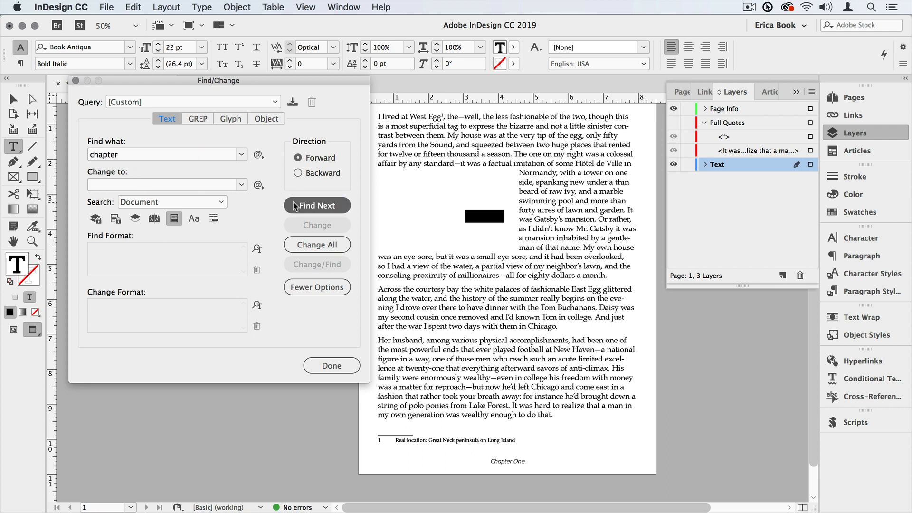
- Search 'chapter' with no match, then find it on the A-Master page with Include Master Pages on
{"action": "left_click", "coordinate": [316, 205]}
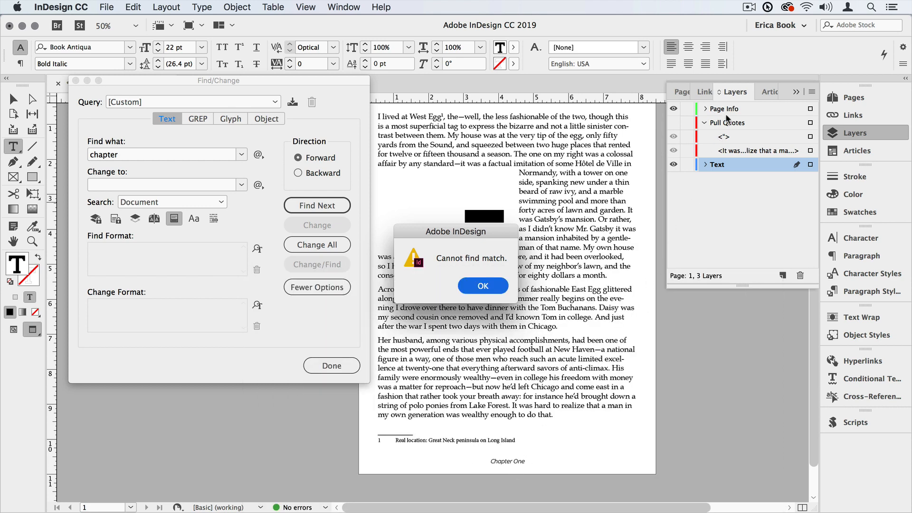
{"action": "left_click", "coordinate": [483, 286]}
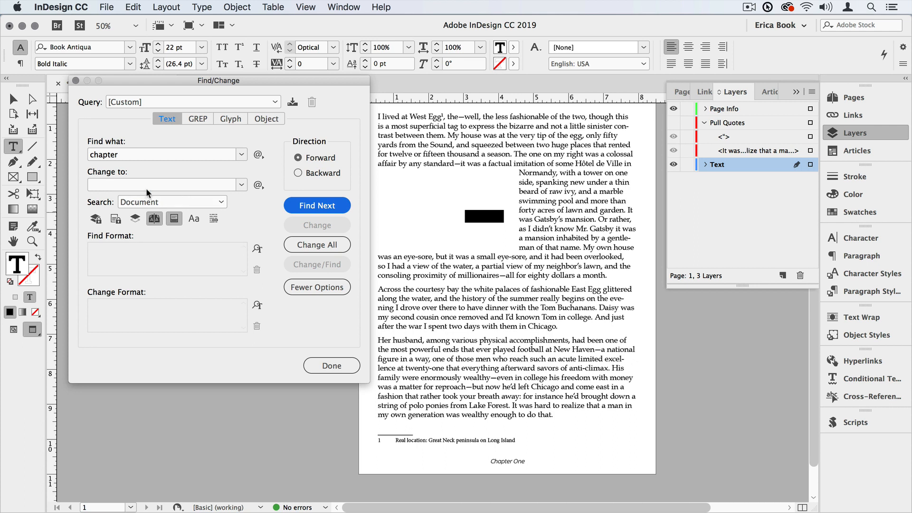
{"action": "left_click", "coordinate": [317, 206]}
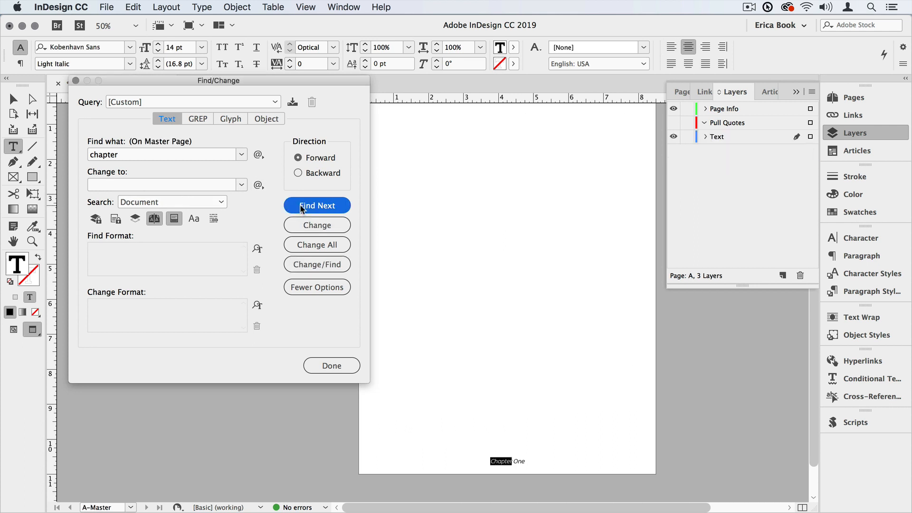
{"action": "mouse_move", "coordinate": [861, 97]}
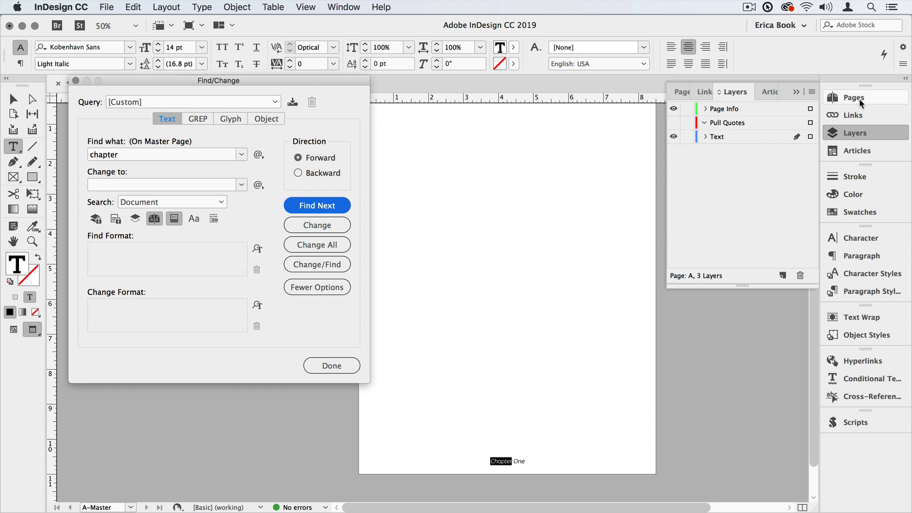
- Return to page 1 via the Pages panel and switch master-page searching off again
{"action": "left_click", "coordinate": [854, 97]}
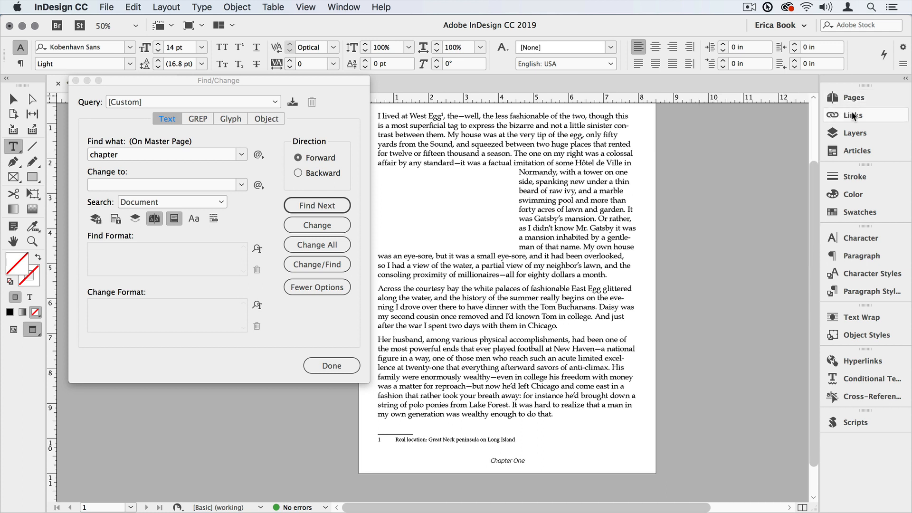
{"action": "left_click", "coordinate": [855, 133]}
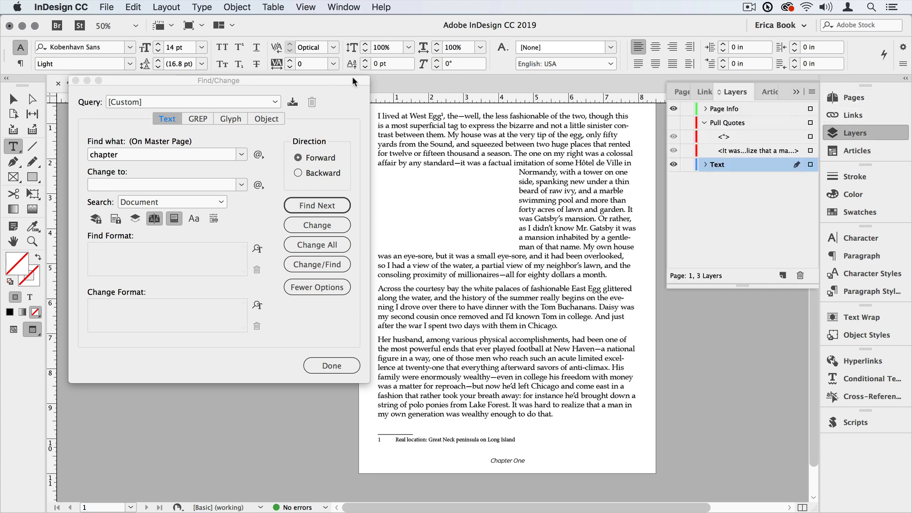
{"action": "left_click", "coordinate": [154, 218]}
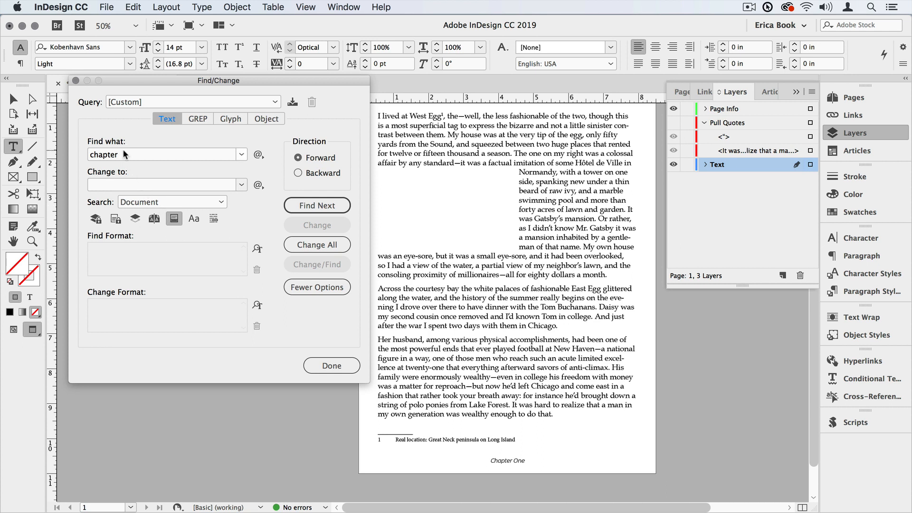
- Find lowercase 'great neck' inside the page footnote
{"action": "type", "text": "grl"}
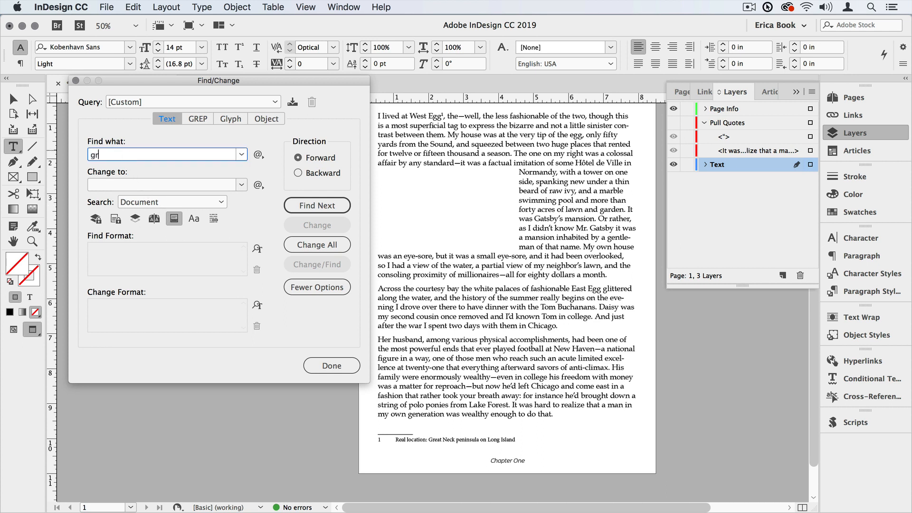
{"action": "type", "text": "great neck"}
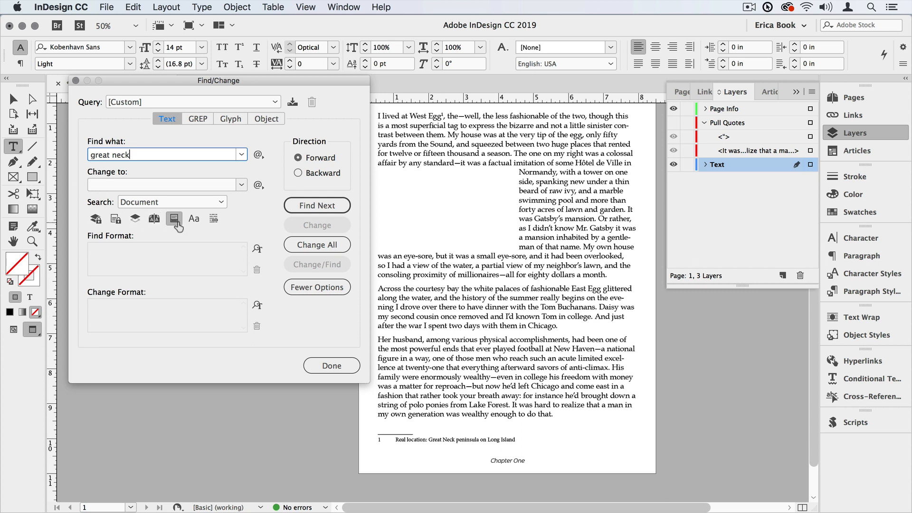
{"action": "left_click", "coordinate": [317, 205]}
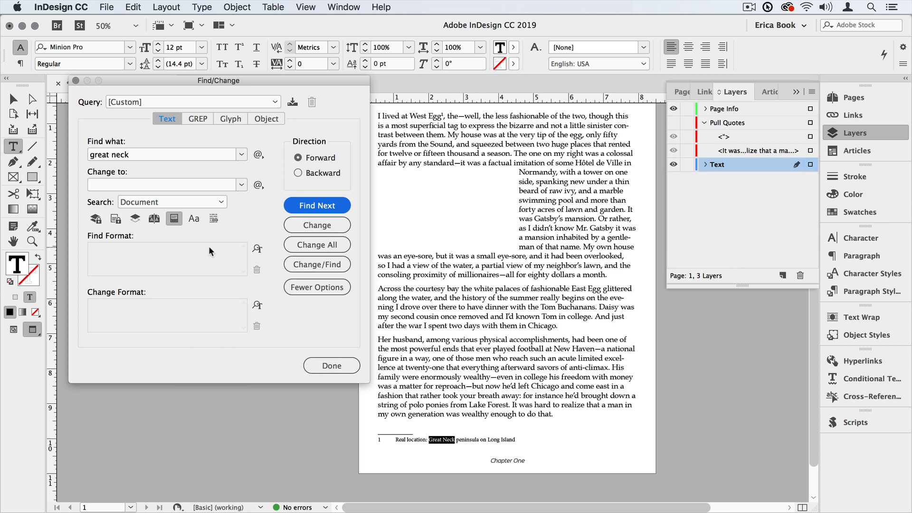
{"action": "mouse_move", "coordinate": [194, 219]}
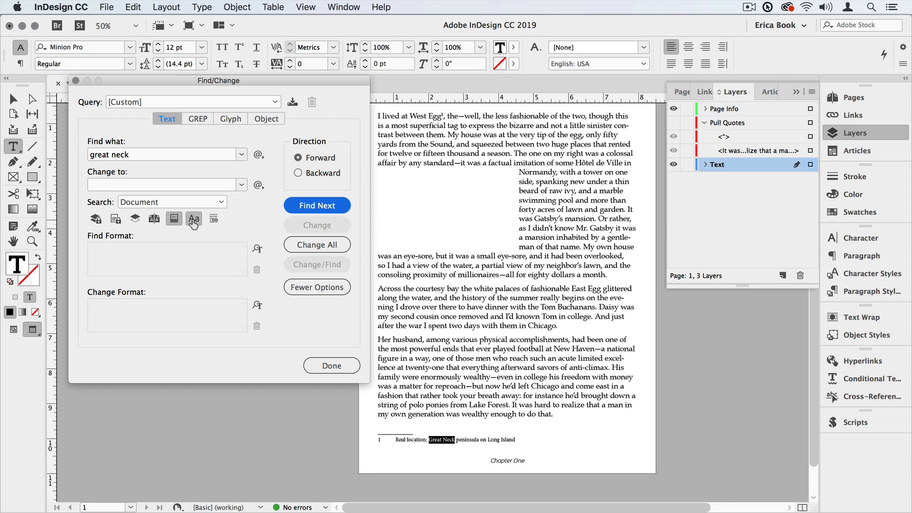
- With Case Sensitive on, fail on lowercase then match the capitalised 'Great Neck'
{"action": "left_click", "coordinate": [318, 206]}
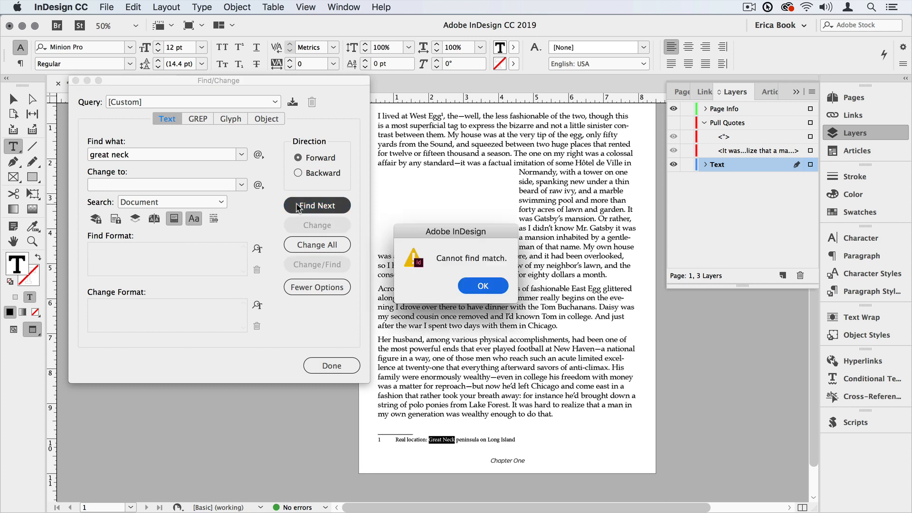
{"action": "left_click", "coordinate": [483, 286]}
{"action": "type", "text": "Great"}
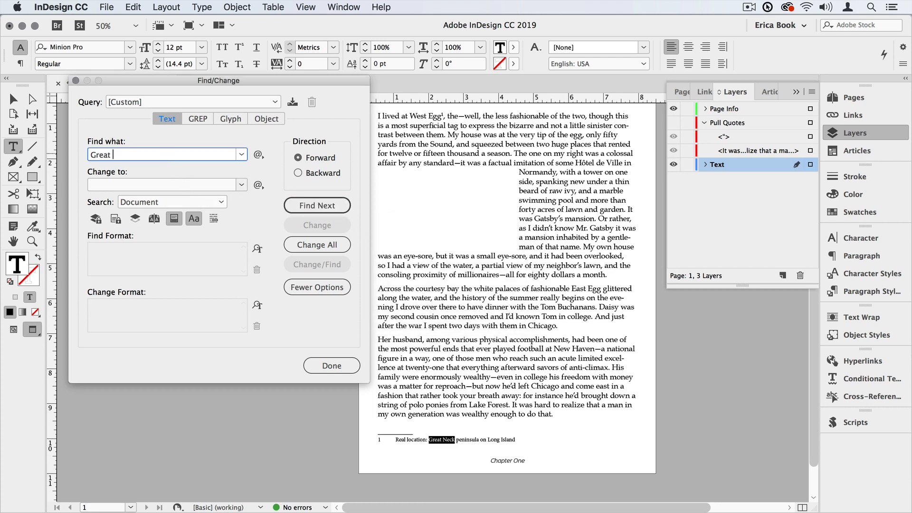
{"action": "left_click", "coordinate": [318, 205]}
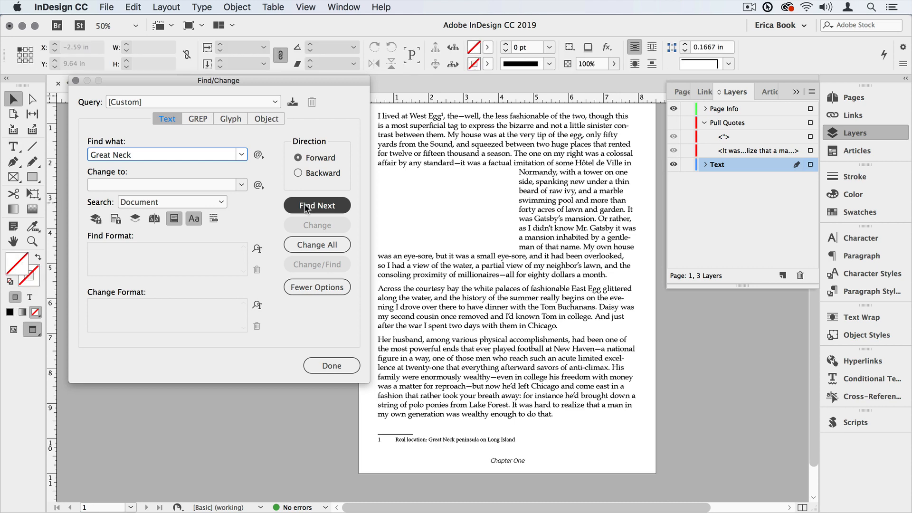
{"action": "left_click", "coordinate": [317, 205]}
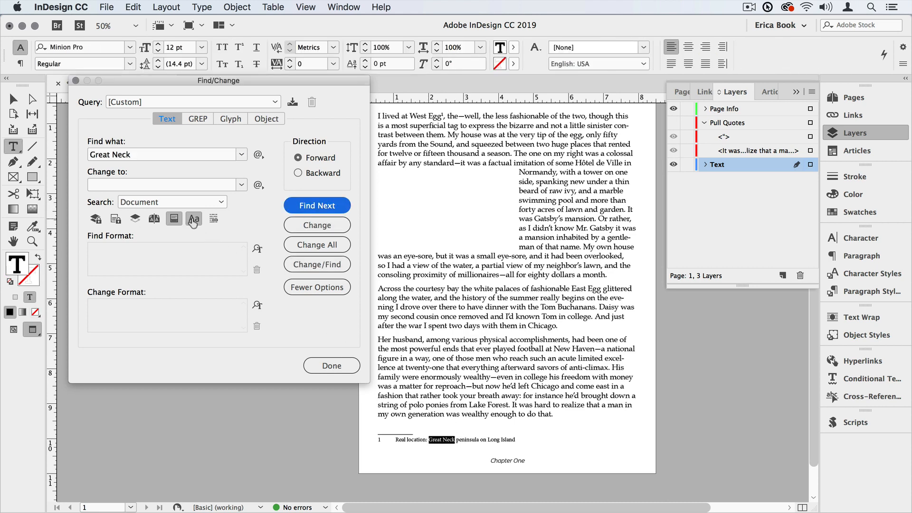
{"action": "mouse_move", "coordinate": [213, 219]}
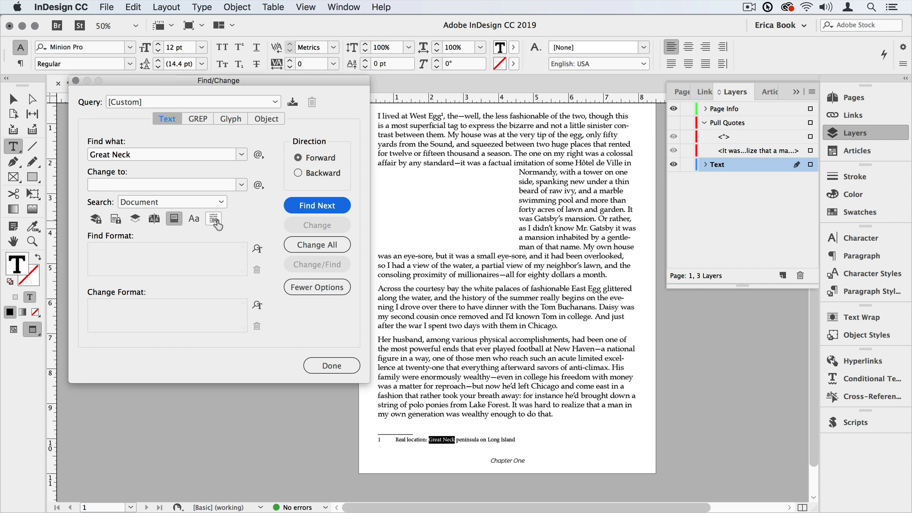
- Find 'wealth' matching inside 'wealthy', then switch on Whole Word matching
{"action": "type", "text": "wealth"}
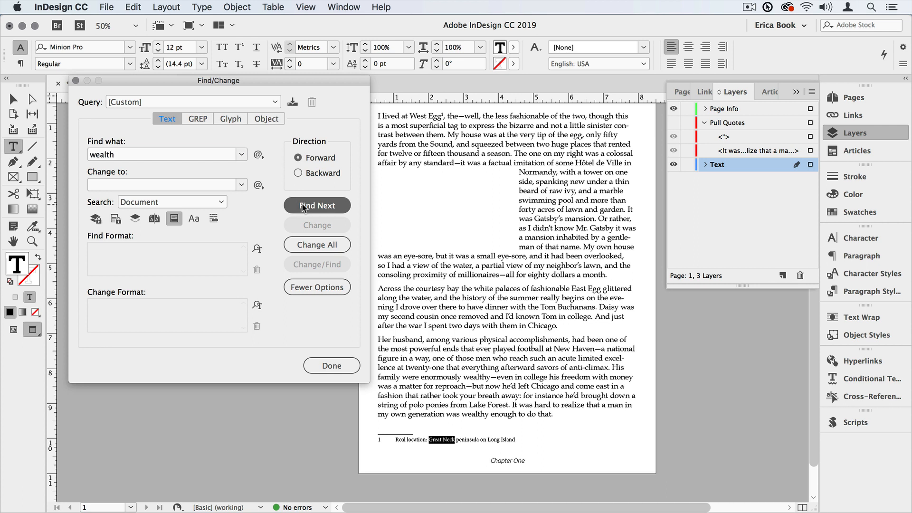
{"action": "left_click", "coordinate": [318, 205]}
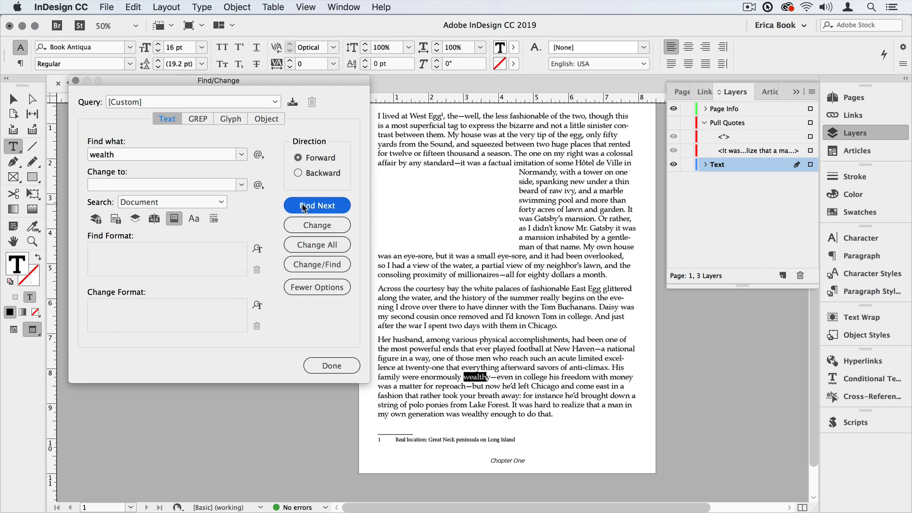
{"action": "left_click", "coordinate": [317, 205]}
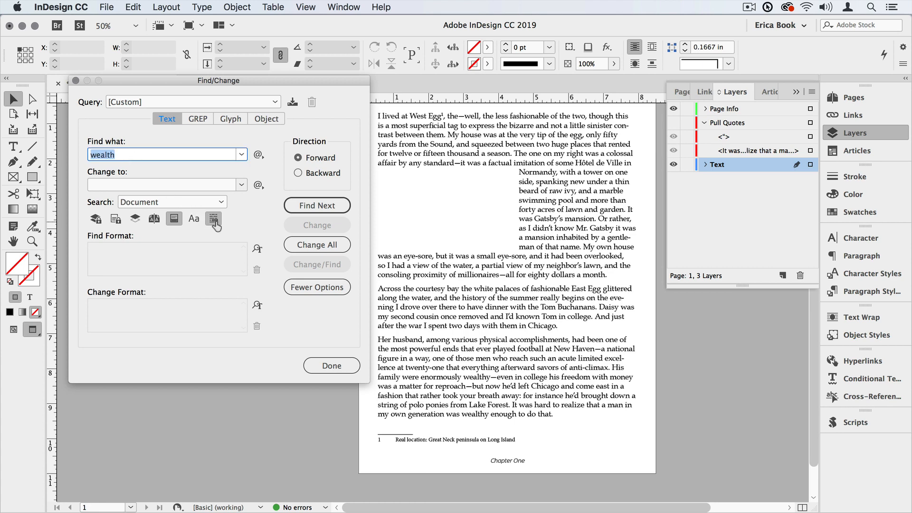
{"action": "left_click", "coordinate": [318, 205]}
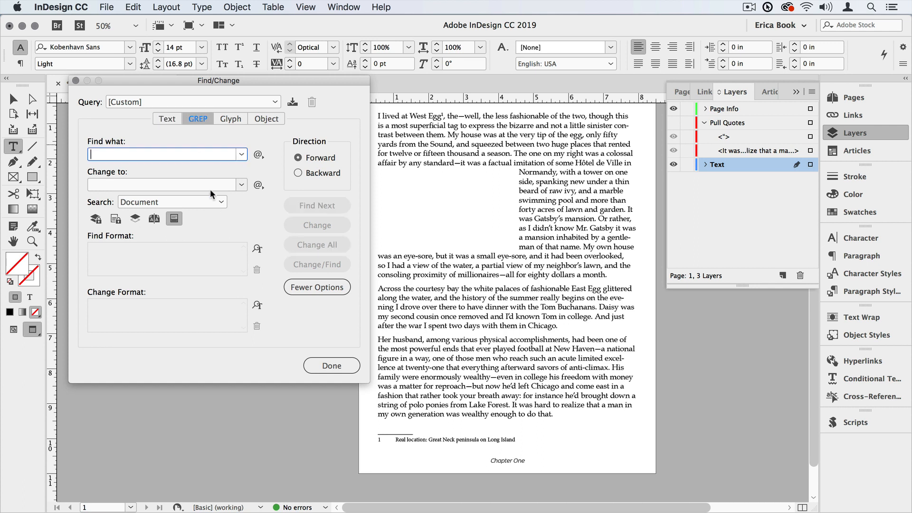
{"action": "mouse_move", "coordinate": [209, 230]}
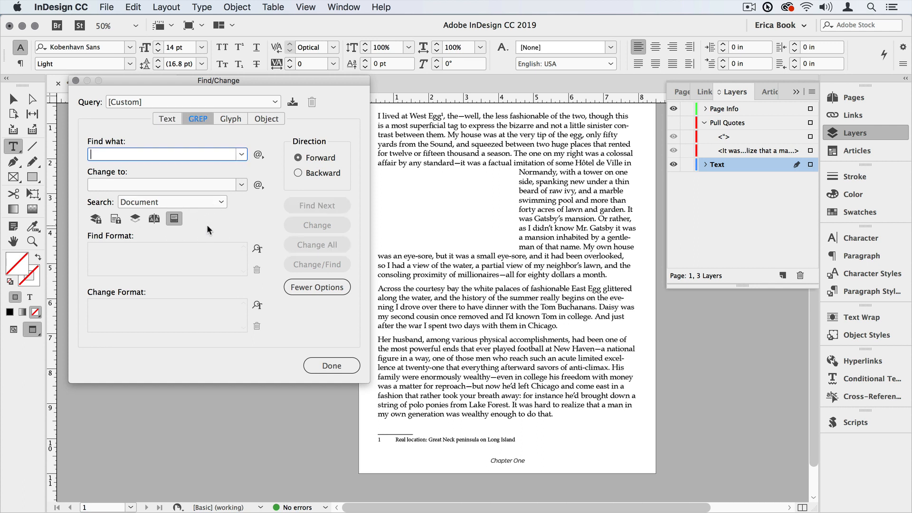
- View the Glyph and Object search options and return to Text search with 'wealth' entered
{"action": "left_click", "coordinate": [163, 153]}
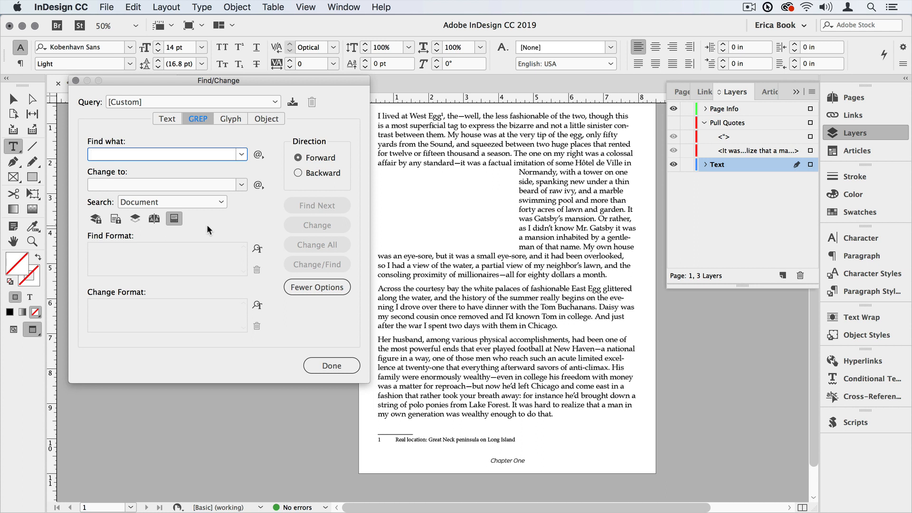
{"action": "left_click", "coordinate": [230, 119]}
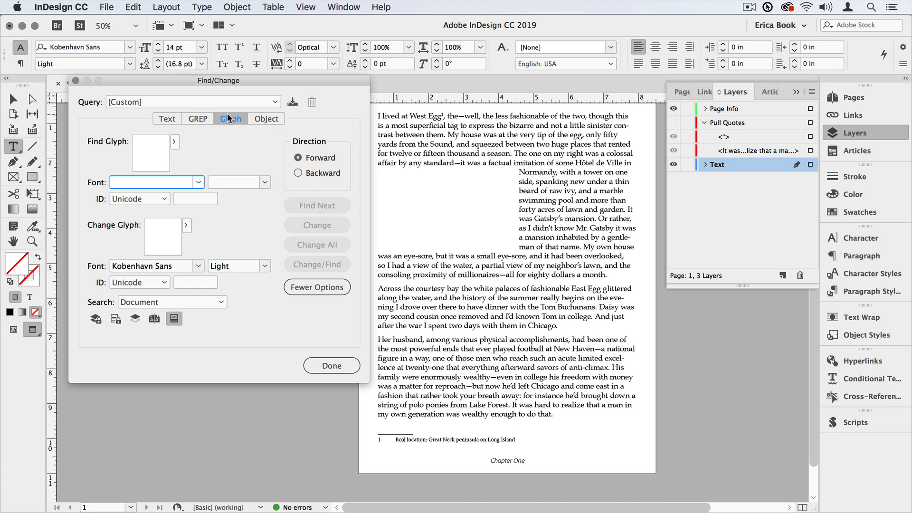
{"action": "left_click", "coordinate": [266, 119]}
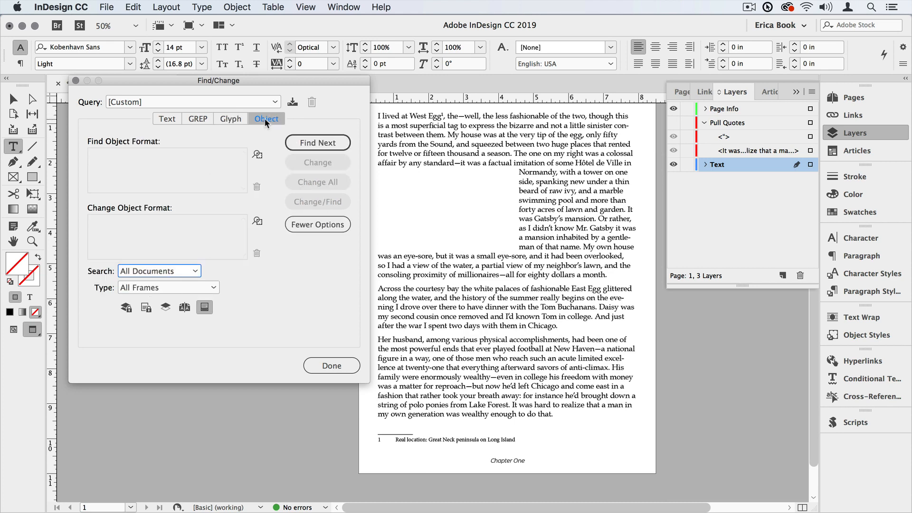
{"action": "left_click", "coordinate": [167, 119]}
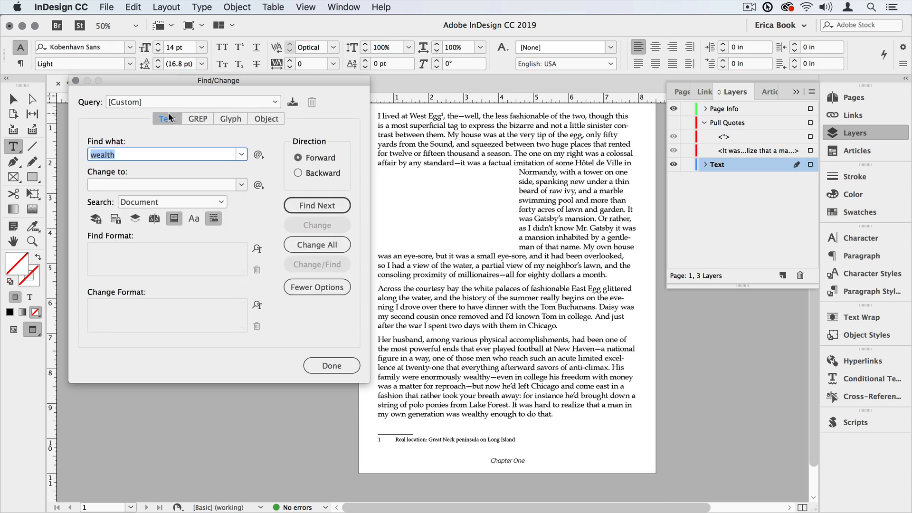